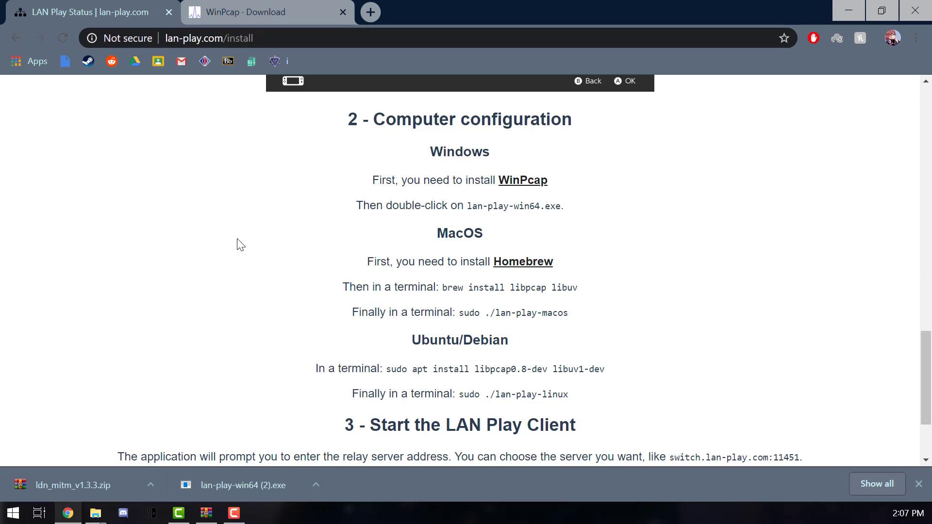
Download the WinPcap 4.1.3 'Installer for Windows' from the WinPcap download page
scroll("up", 3)
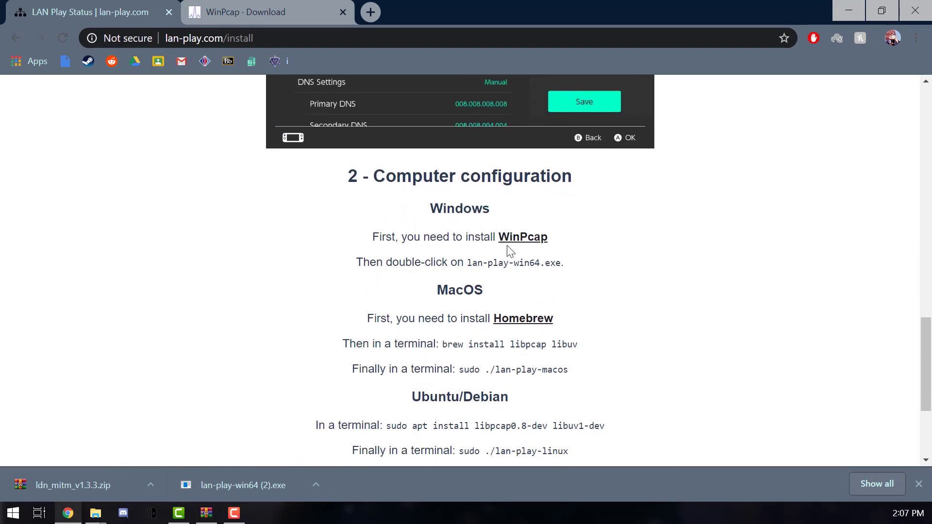
left_click(523, 237)
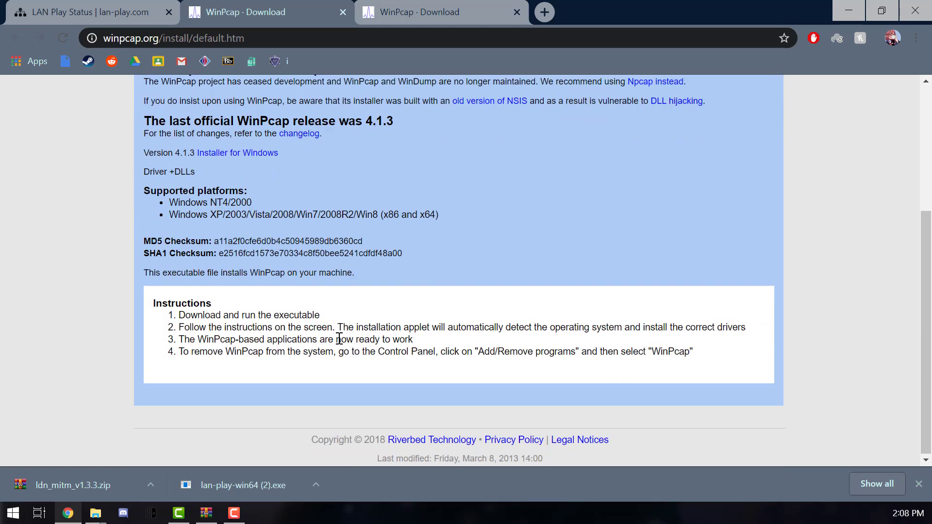
scroll("up", 3)
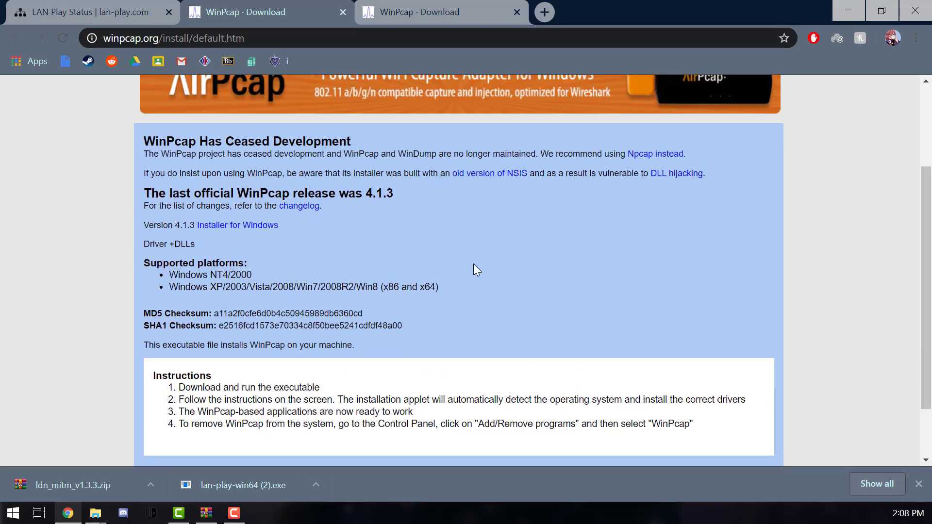
scroll("up", 3)
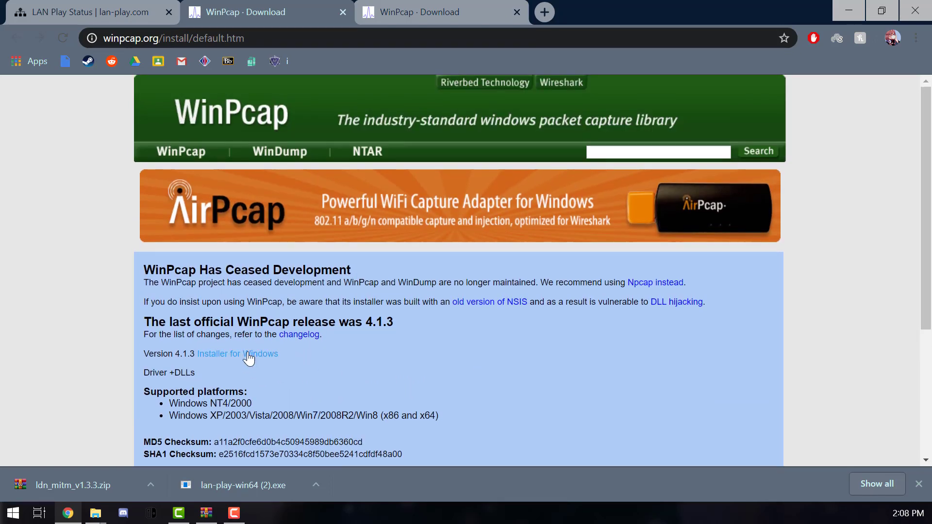
left_click(151, 486)
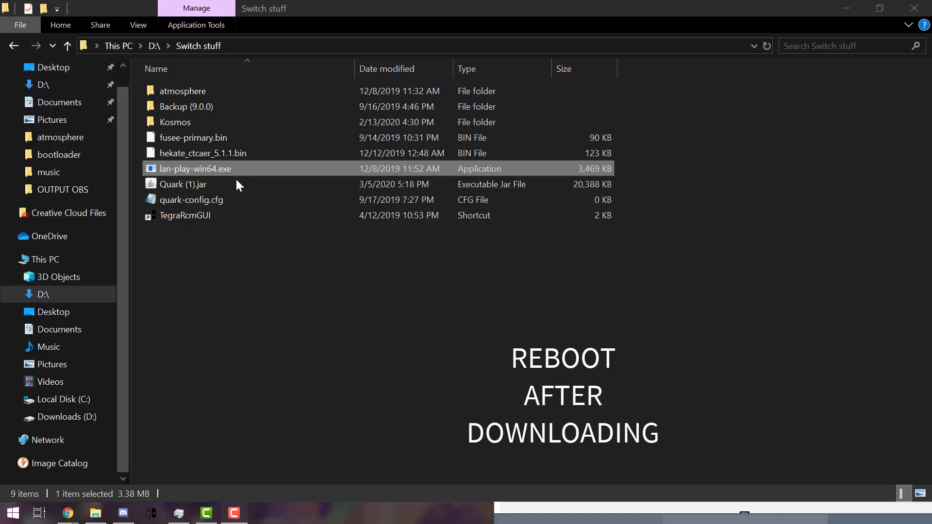
Launch lan-play-win64.exe and connect to relay server switch.lan-play.com:11451
double_click(195, 168)
type("switch.lan-play.com:11451")
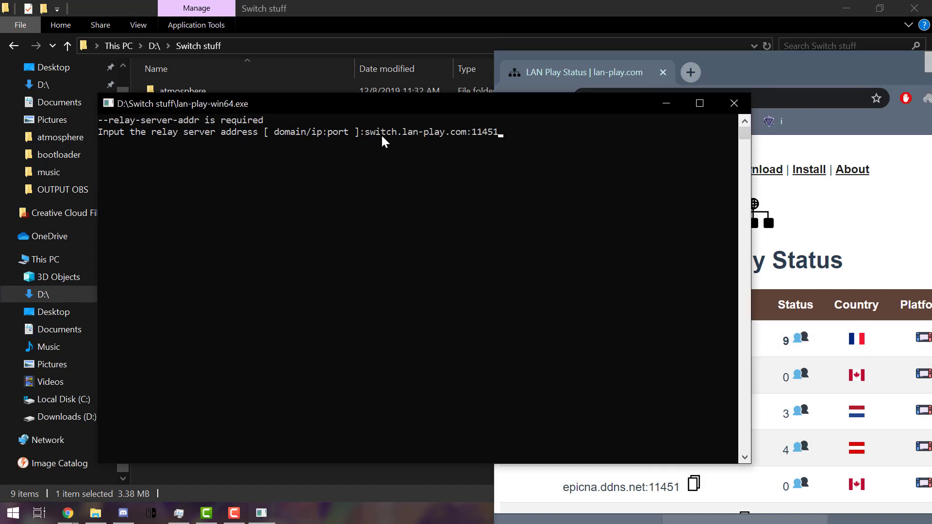
key("Return")
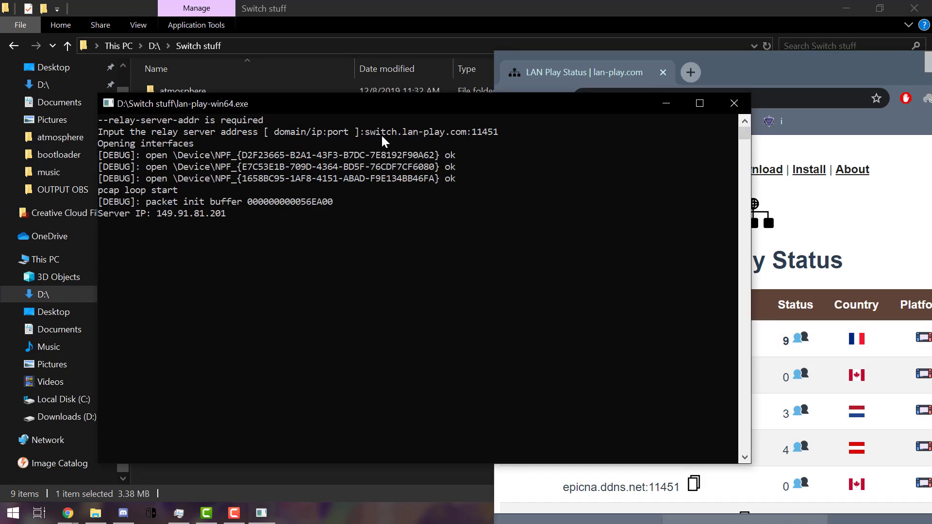